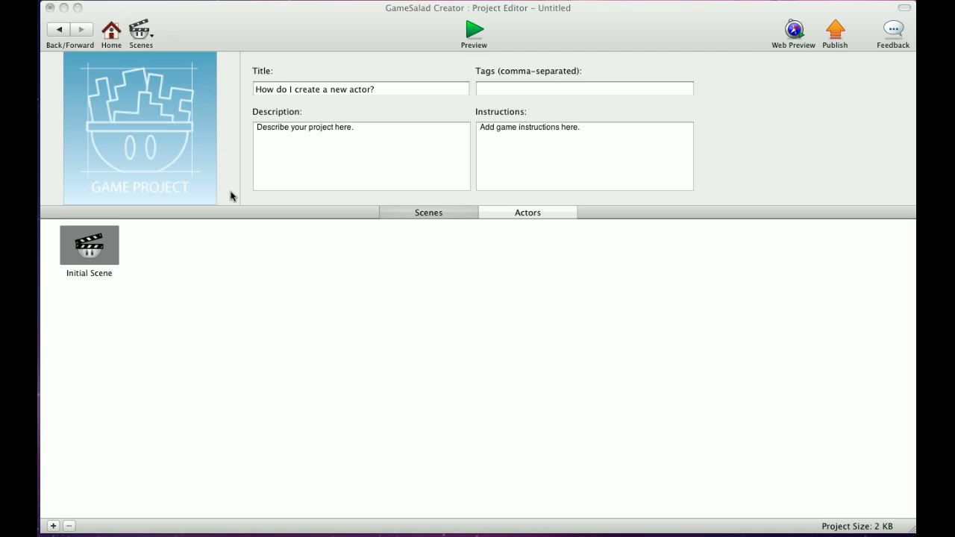
pyautogui.moveTo(284, 108)
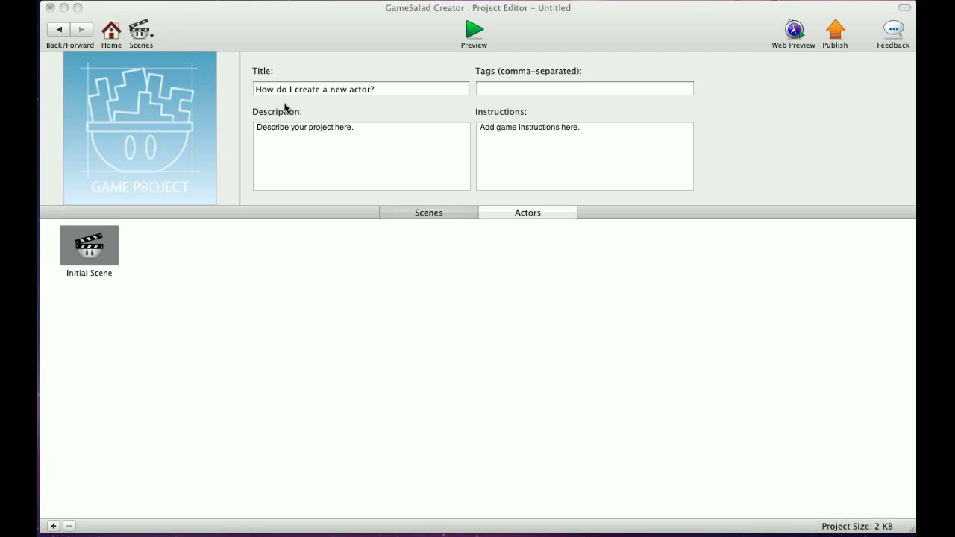
pyautogui.moveTo(277, 104)
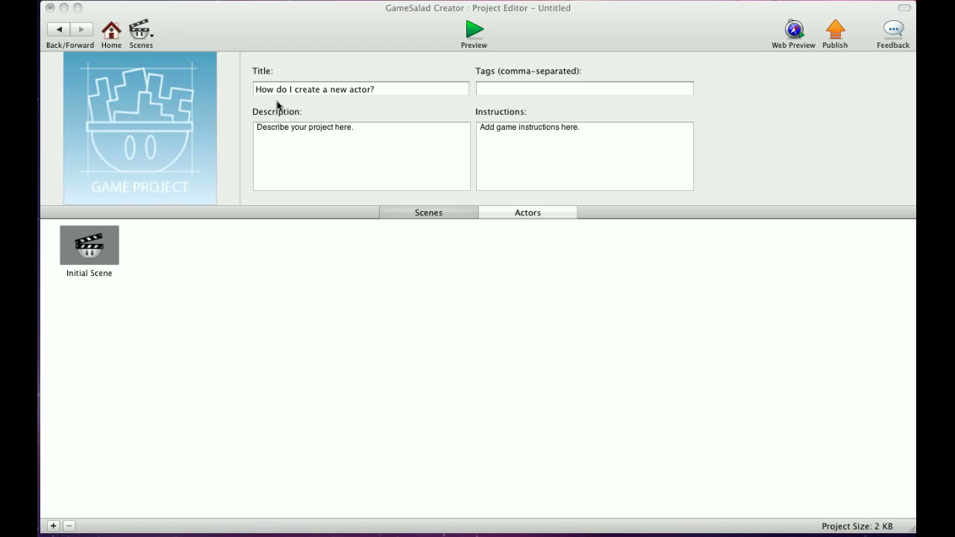
pyautogui.moveTo(648, 132)
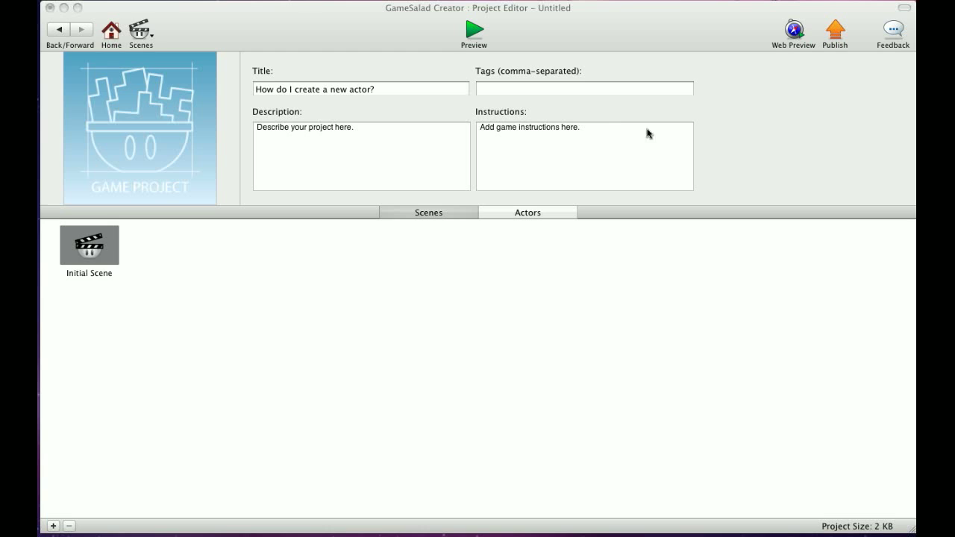
pyautogui.moveTo(221, 260)
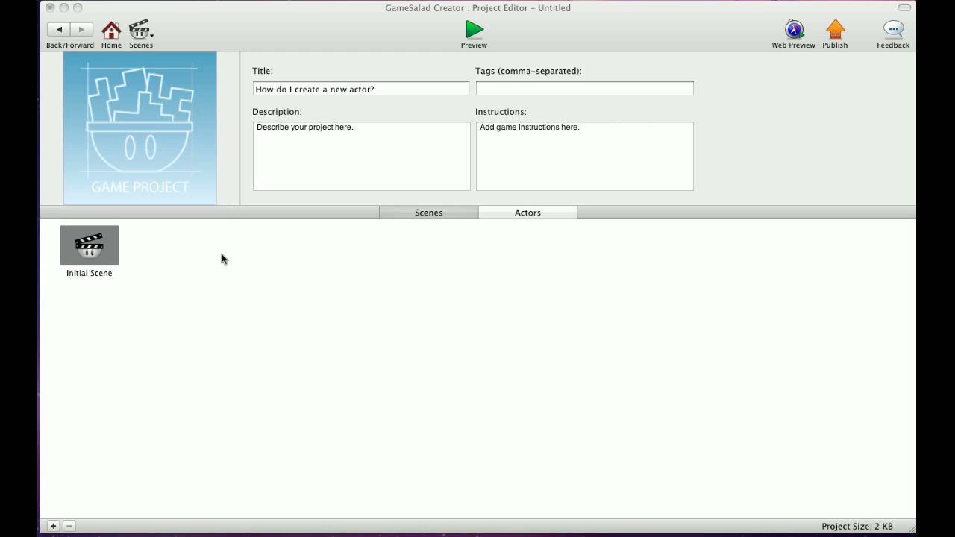
pyautogui.moveTo(478, 329)
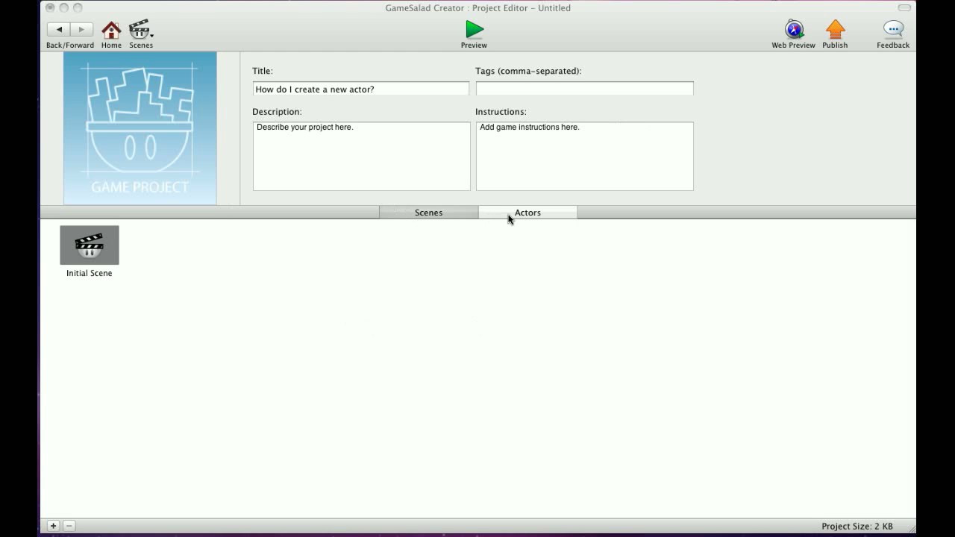
# From the Actors list, add Actor 1 and Actor 2, then remove the extra second actor
pyautogui.click(527, 212)
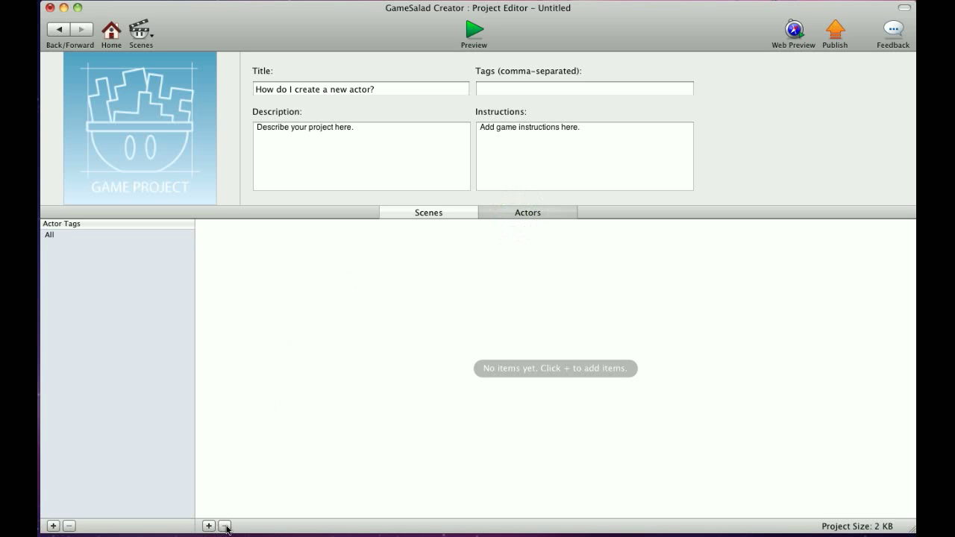
pyautogui.click(209, 525)
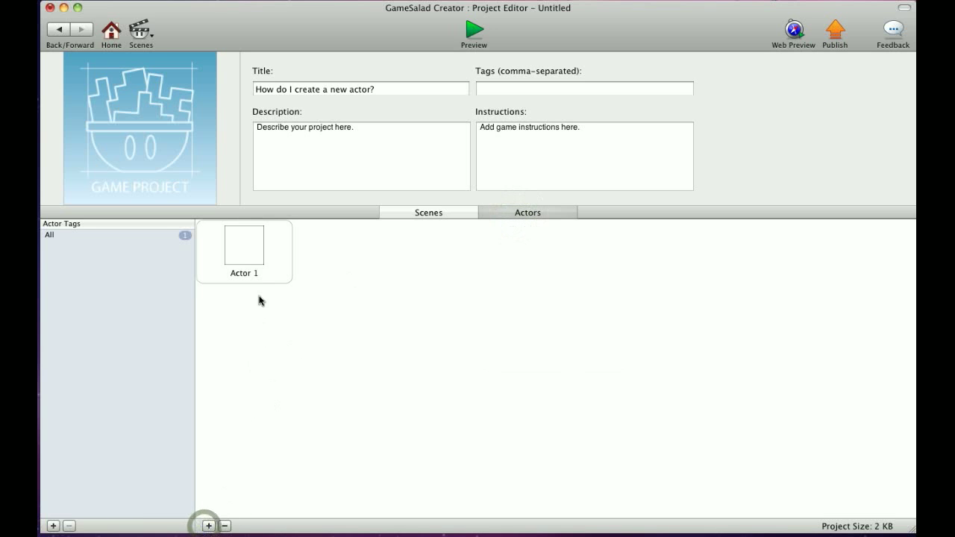
pyautogui.click(209, 525)
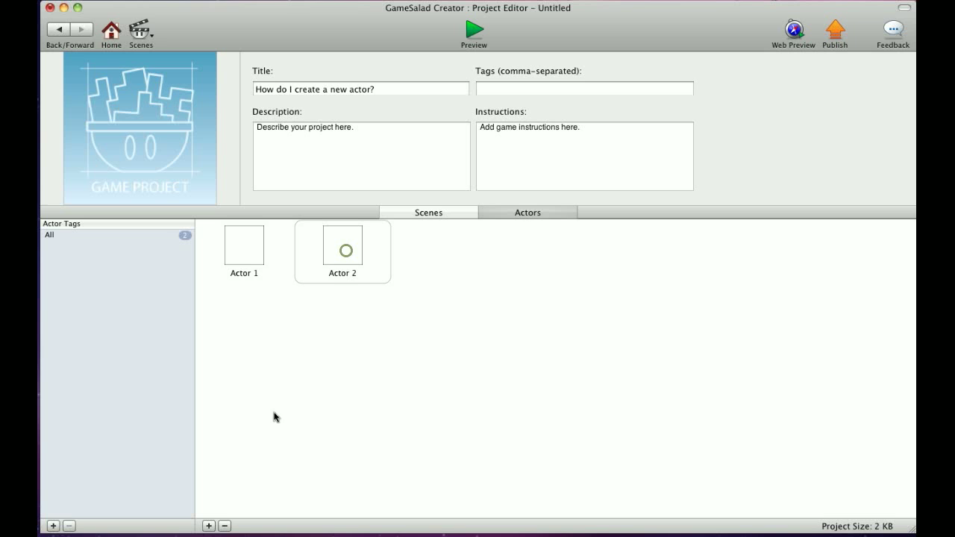
pyautogui.click(223, 526)
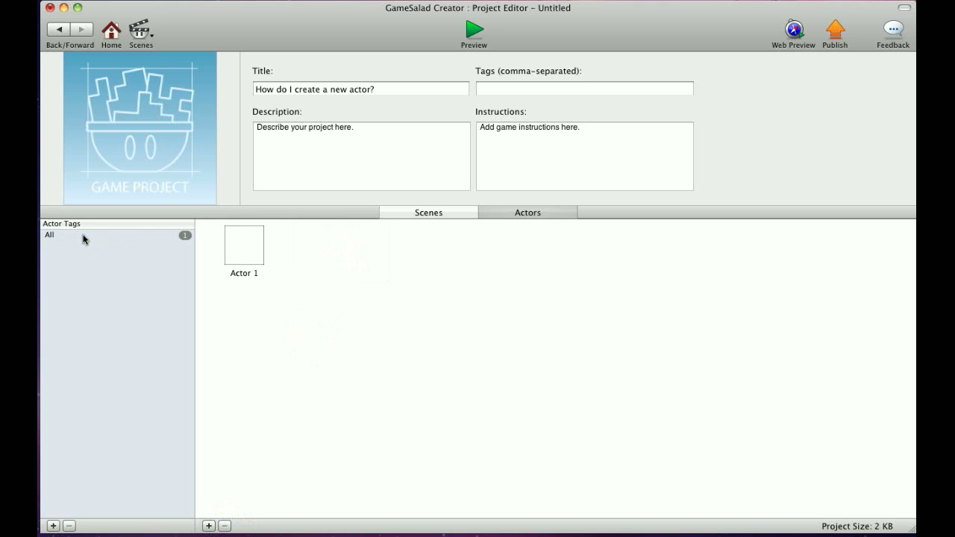
# Add a New Tag under Actor Tags and select it to show Actor 2 filed under it
pyautogui.click(54, 525)
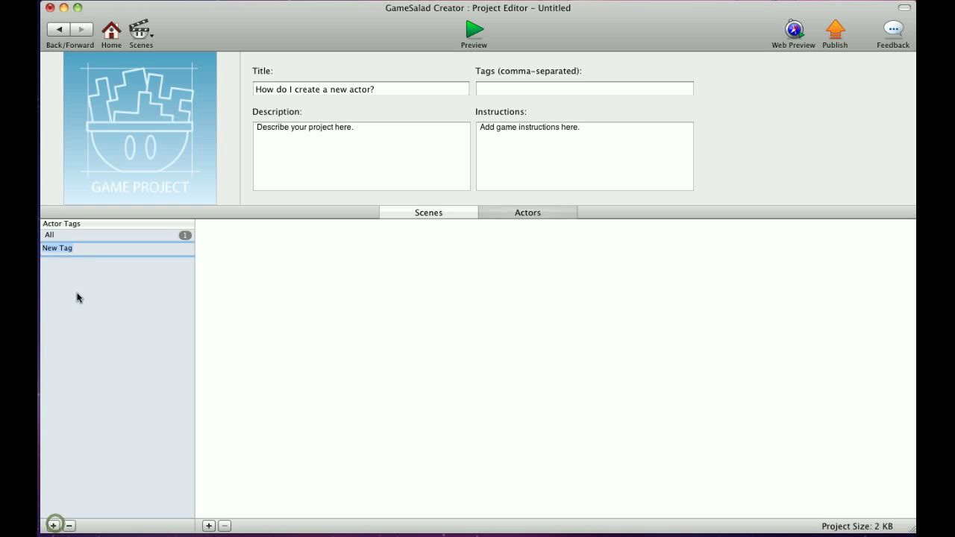
pyautogui.click(57, 248)
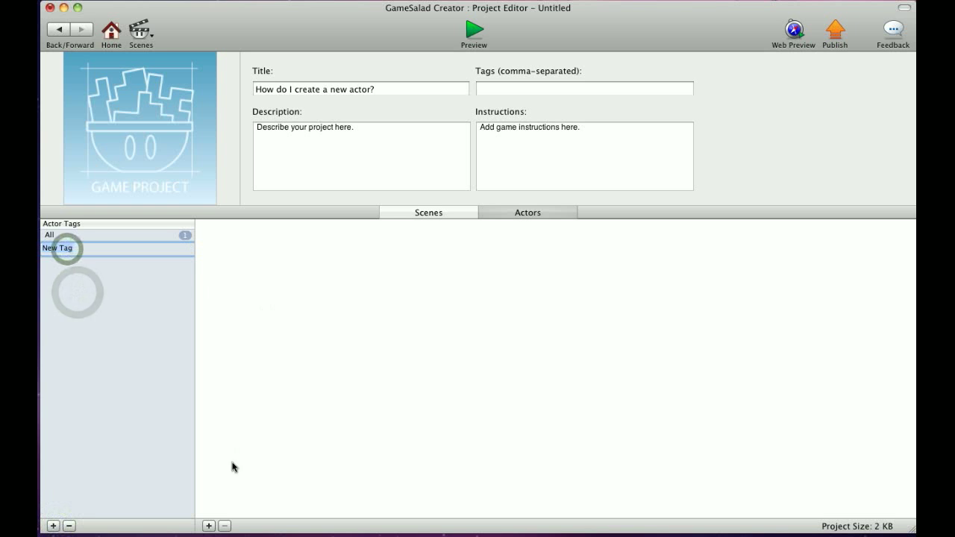
pyautogui.click(57, 247)
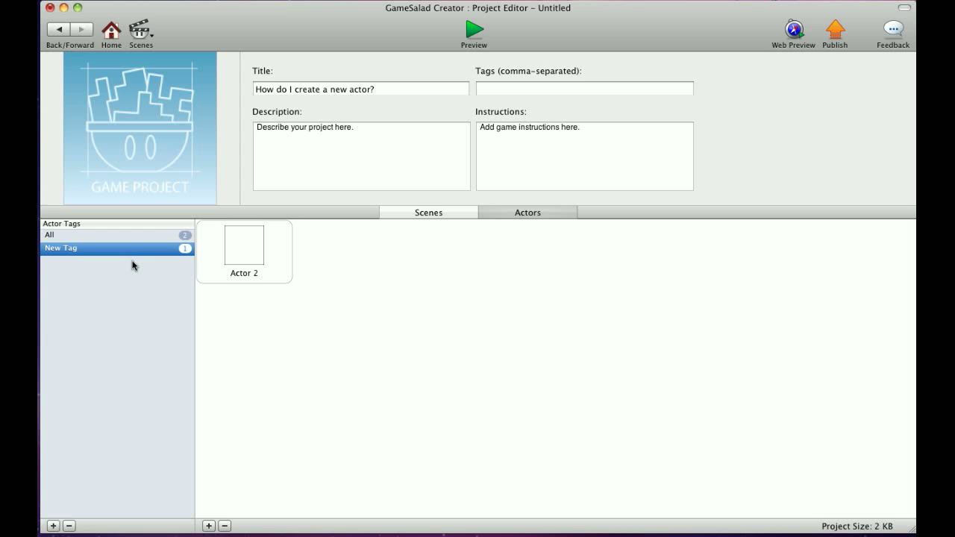
pyautogui.moveTo(212, 300)
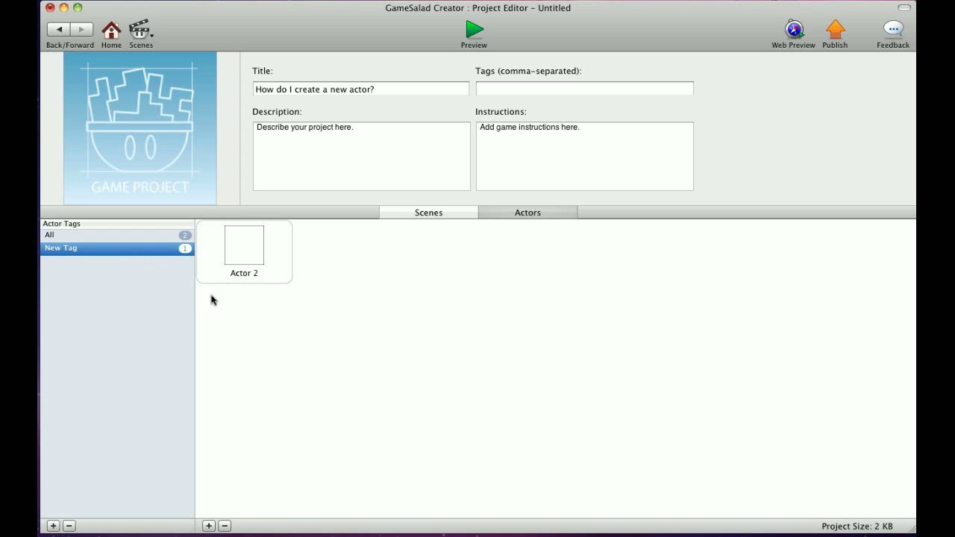
pyautogui.moveTo(143, 261)
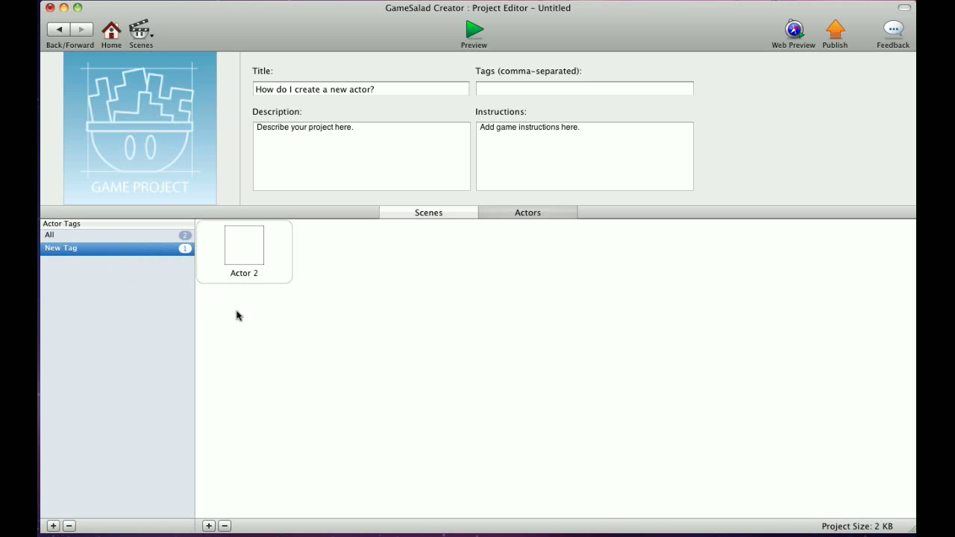
pyautogui.moveTo(420, 265)
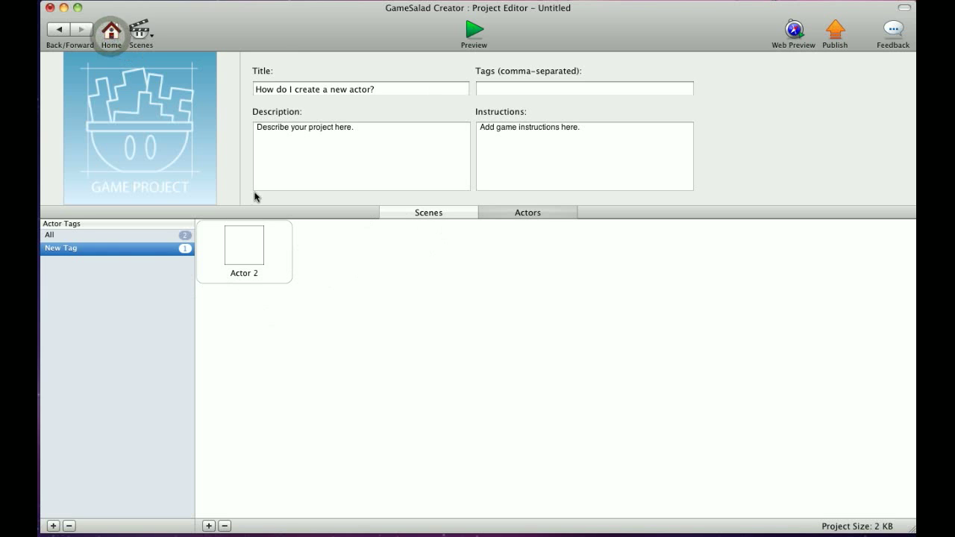
# Return to the Scenes list and open Initial Scene in the scene editor
pyautogui.click(428, 212)
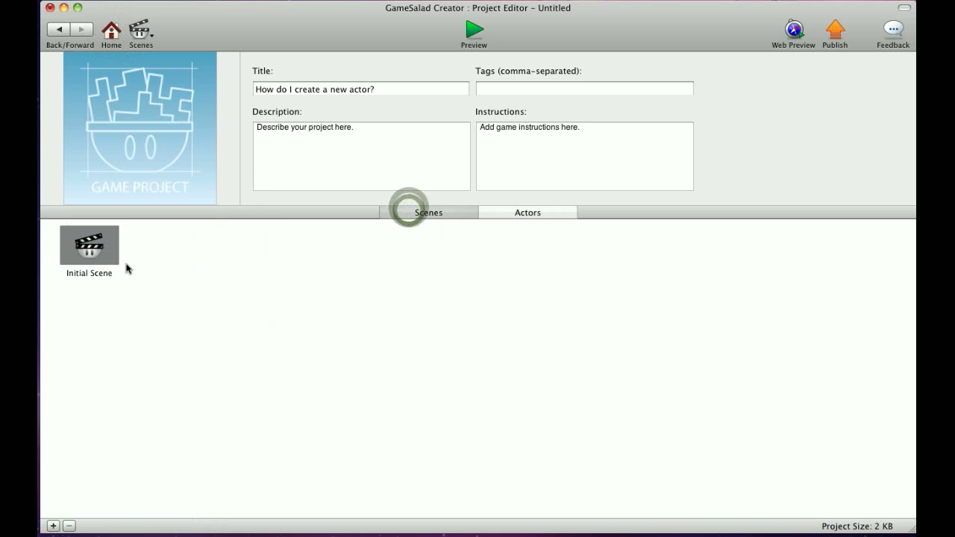
pyautogui.doubleClick(89, 245)
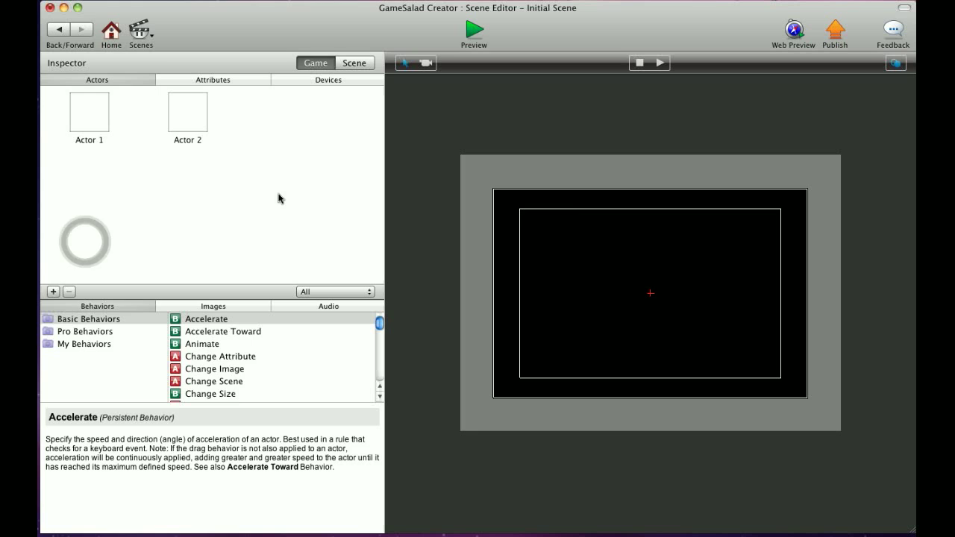
pyautogui.moveTo(128, 129)
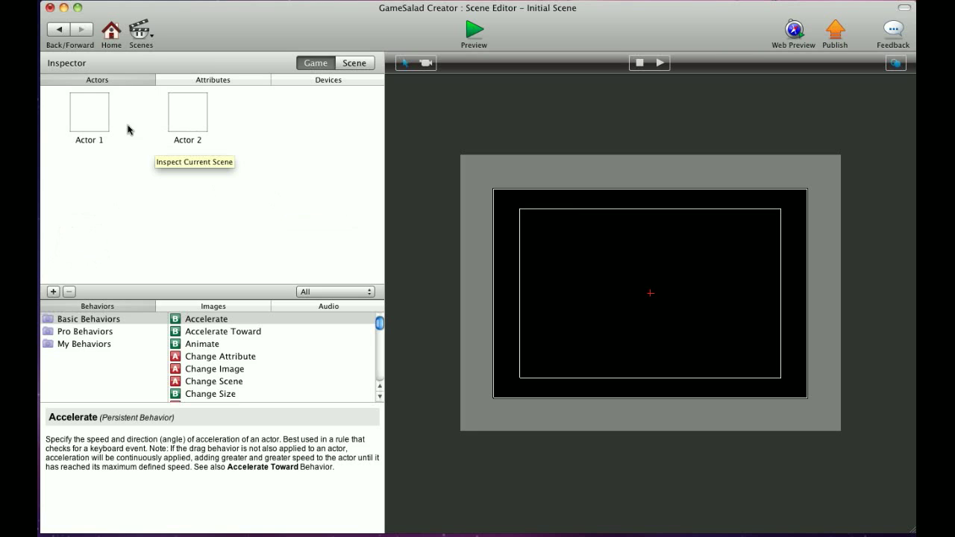
pyautogui.moveTo(159, 191)
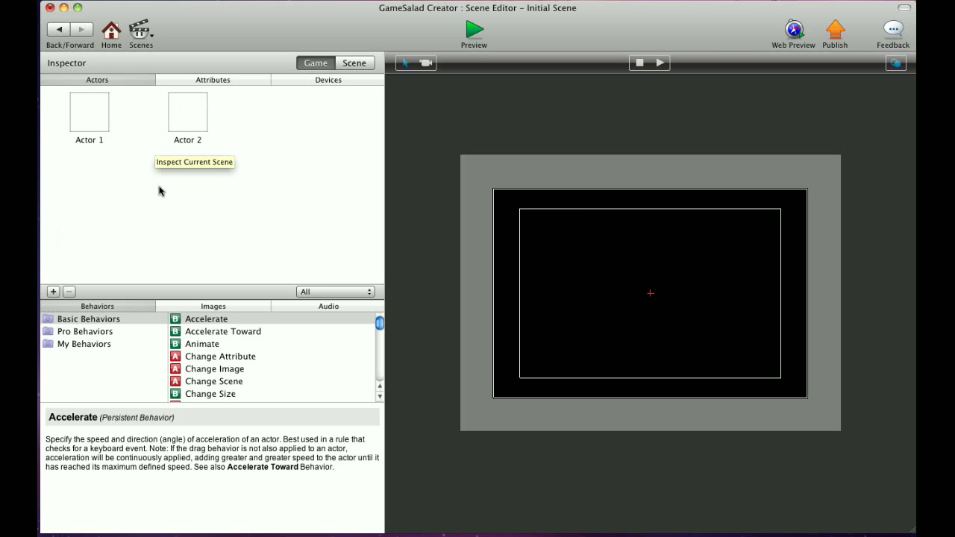
pyautogui.moveTo(87, 93)
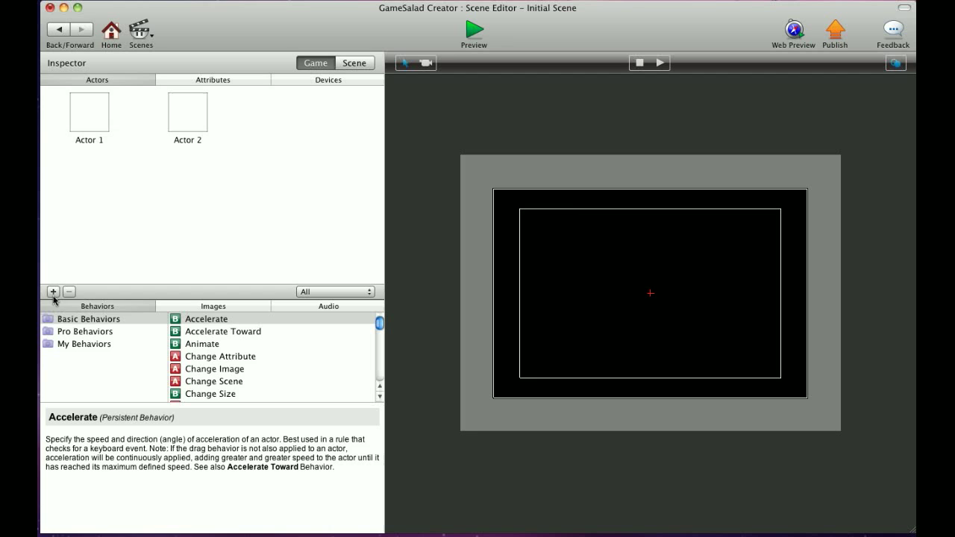
# From the Inspector's Actors pane, add Actor 3 and remove the extra Actor 4
pyautogui.click(52, 291)
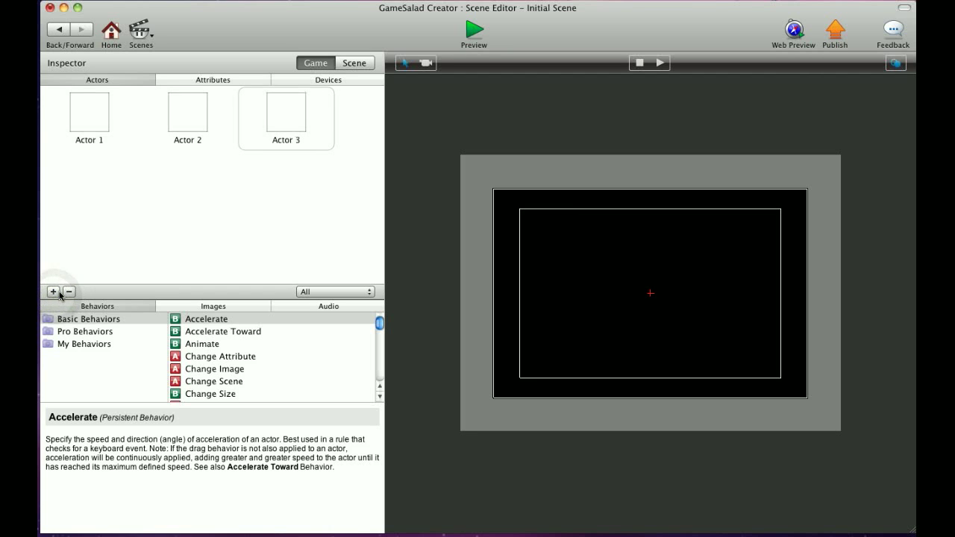
pyautogui.click(52, 291)
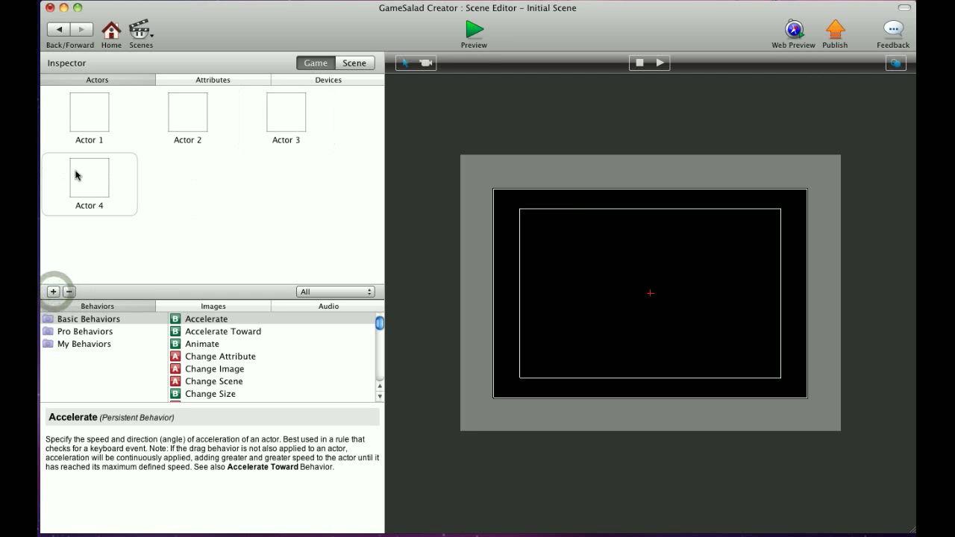
pyautogui.click(68, 291)
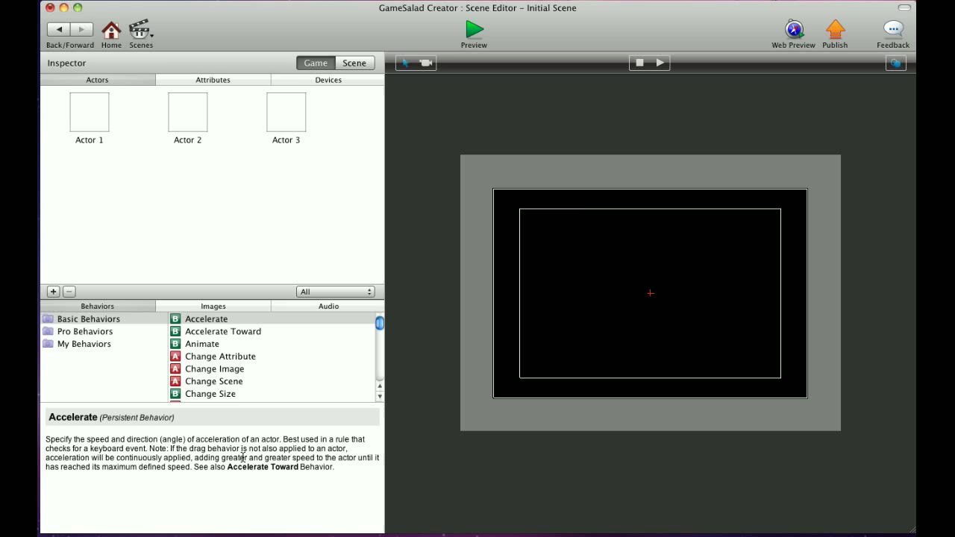
pyautogui.moveTo(397, 349)
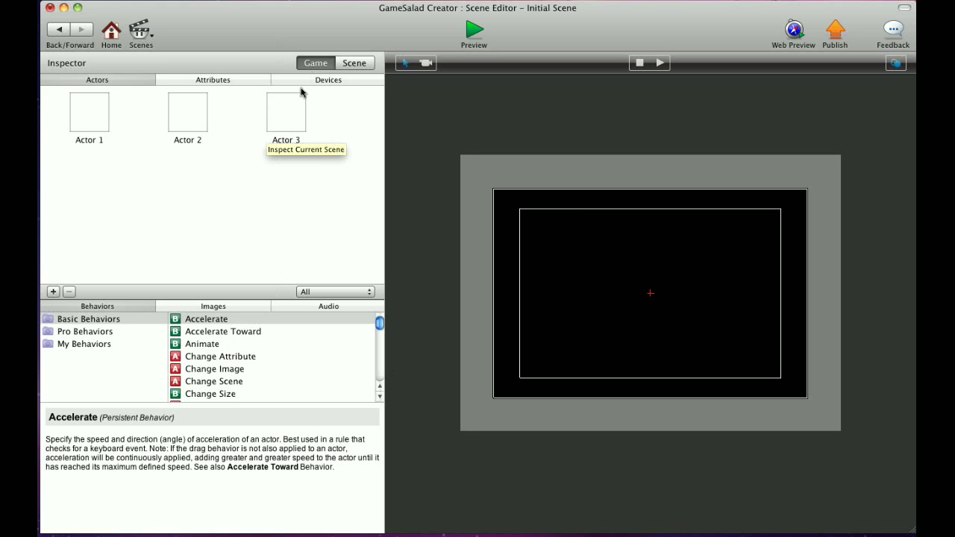
pyautogui.click(90, 118)
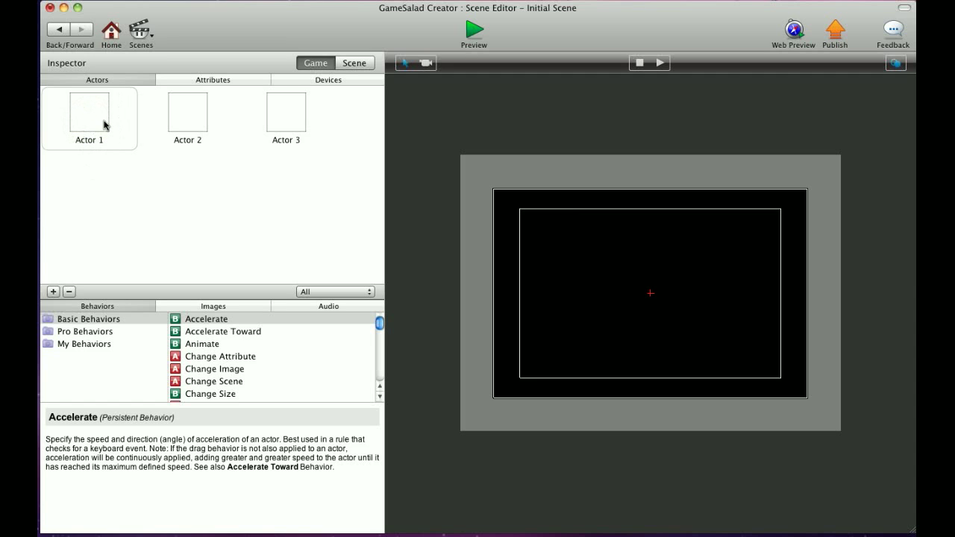
pyautogui.doubleClick(89, 107)
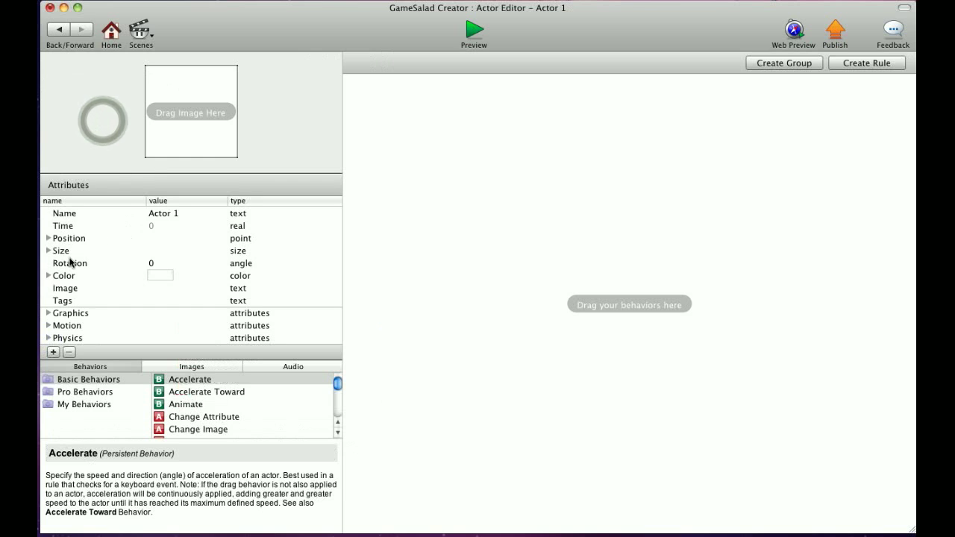
pyautogui.click(48, 251)
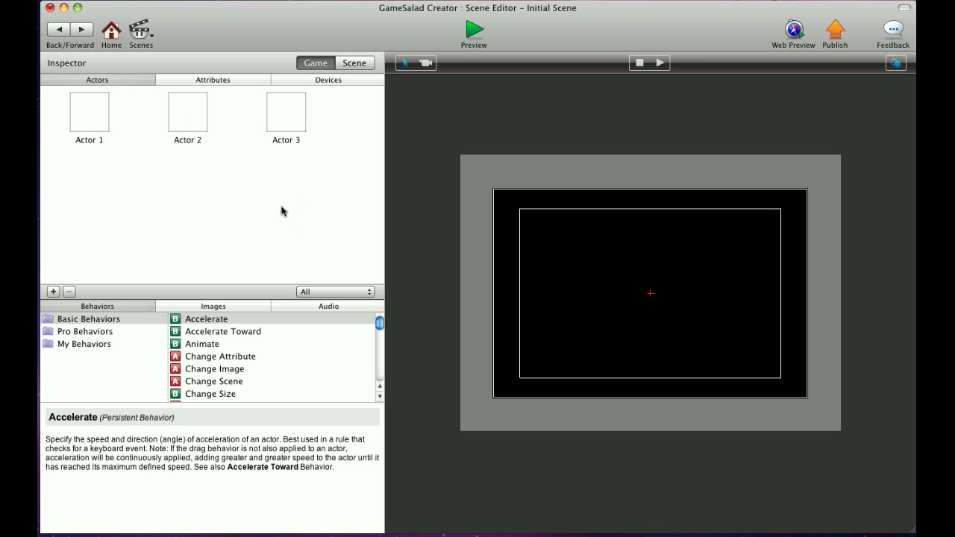
pyautogui.moveTo(248, 189)
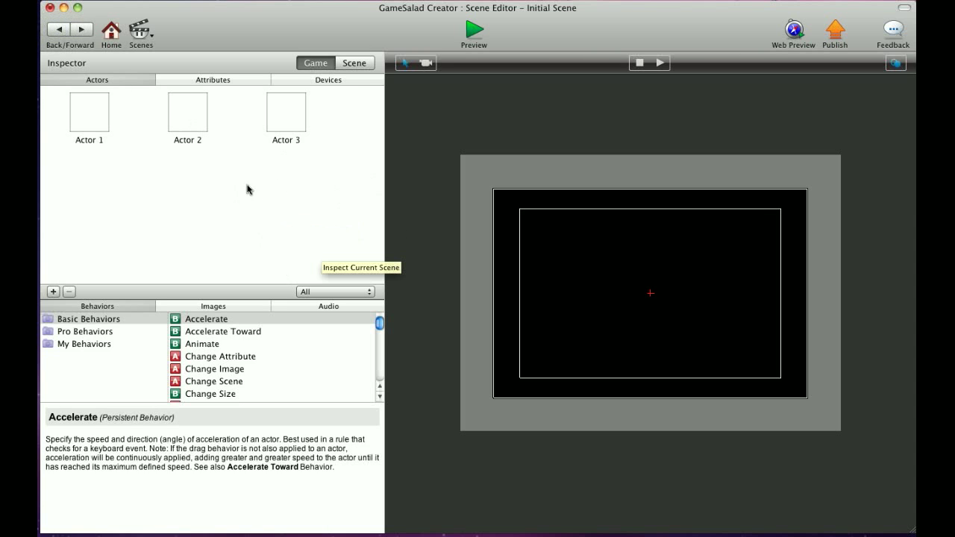
pyautogui.moveTo(256, 230)
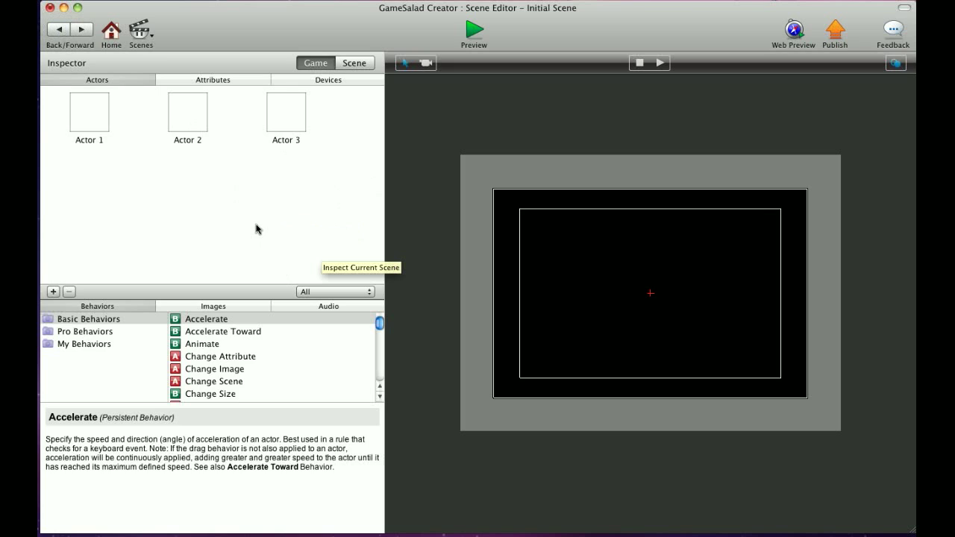